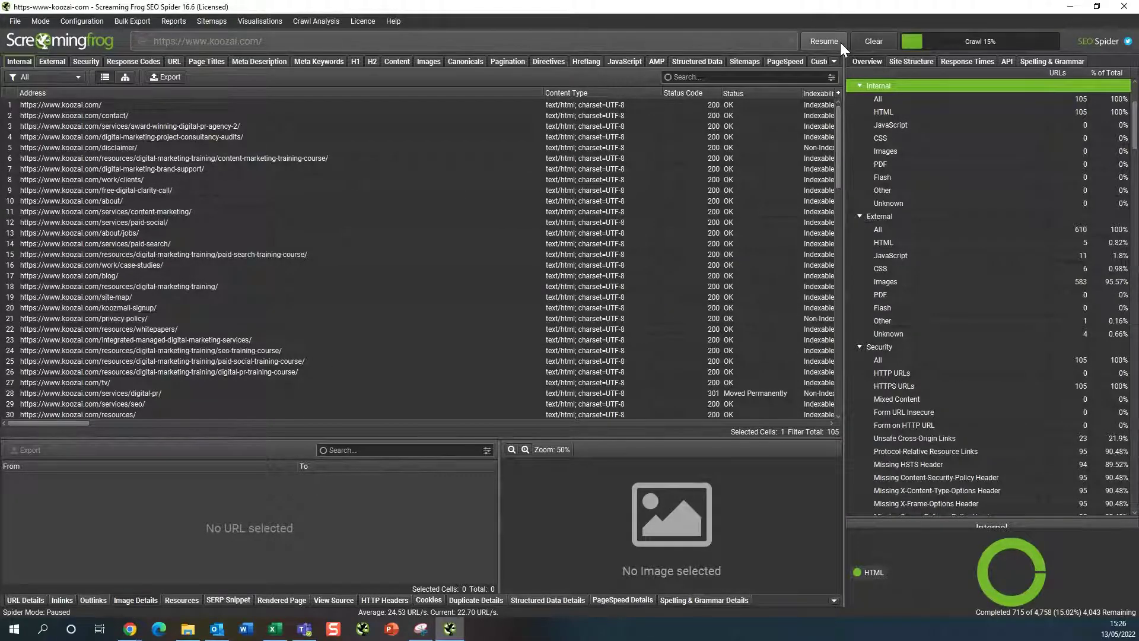
- Browse the Internal tab columns and review the details of one crawled koozai.com page
scroll(down, 3)
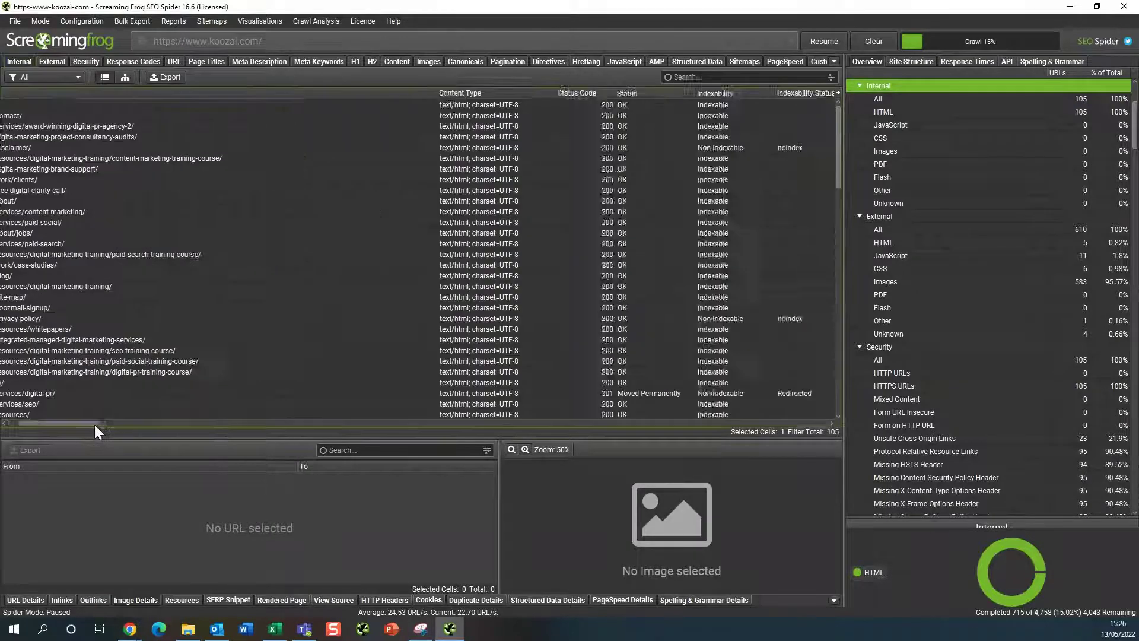
scroll(right, 3)
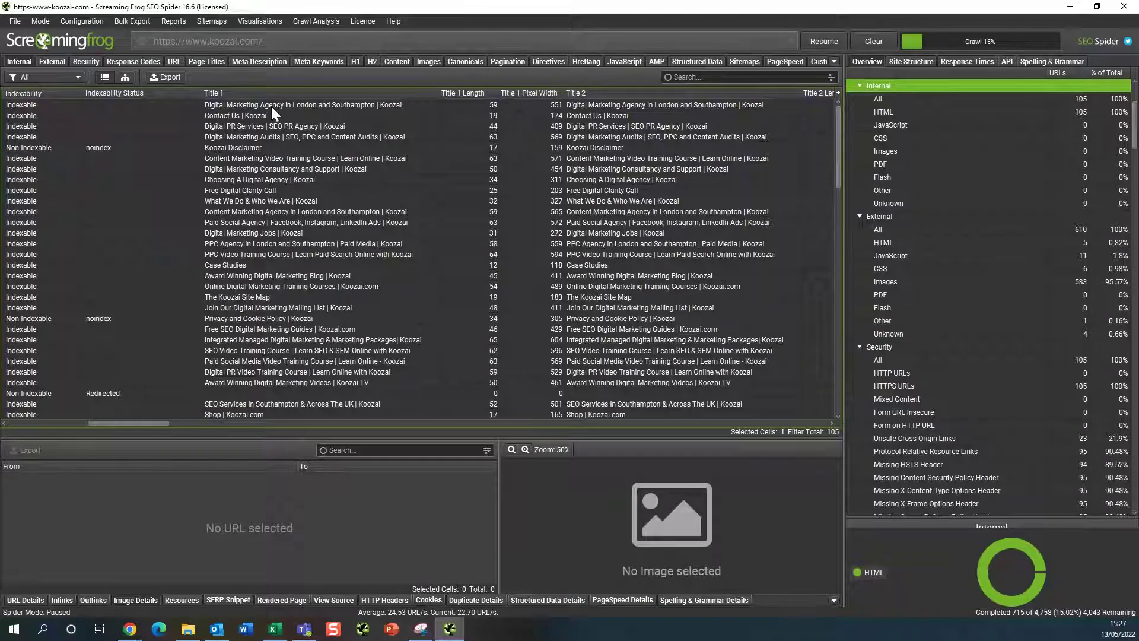
scroll(right, 3)
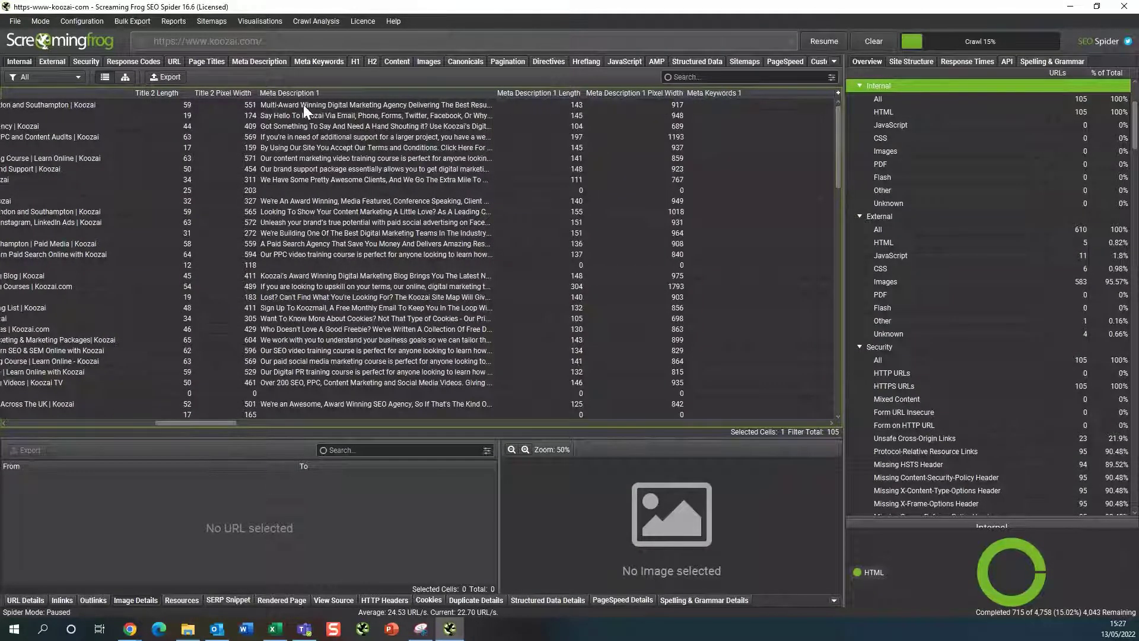
click(375, 126)
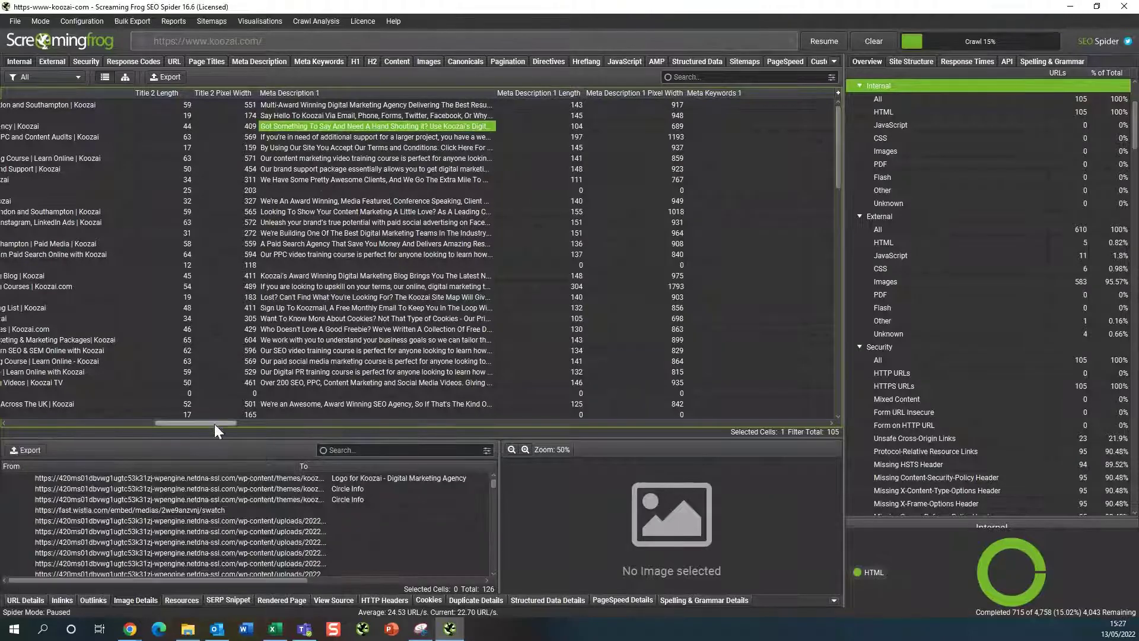
scroll(down, 3)
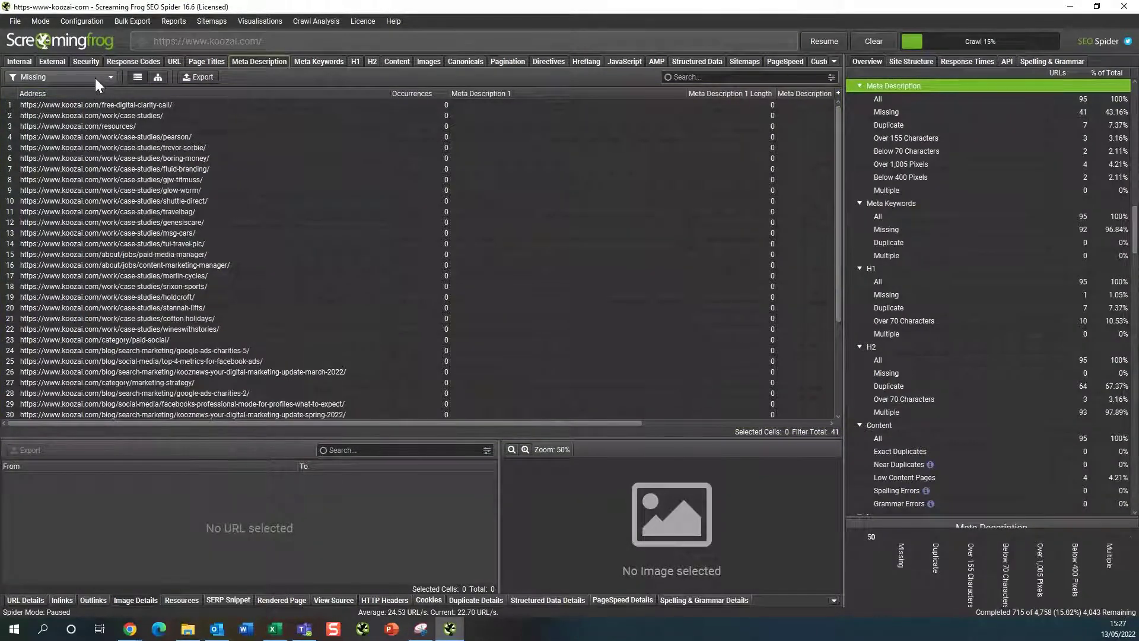
click(62, 77)
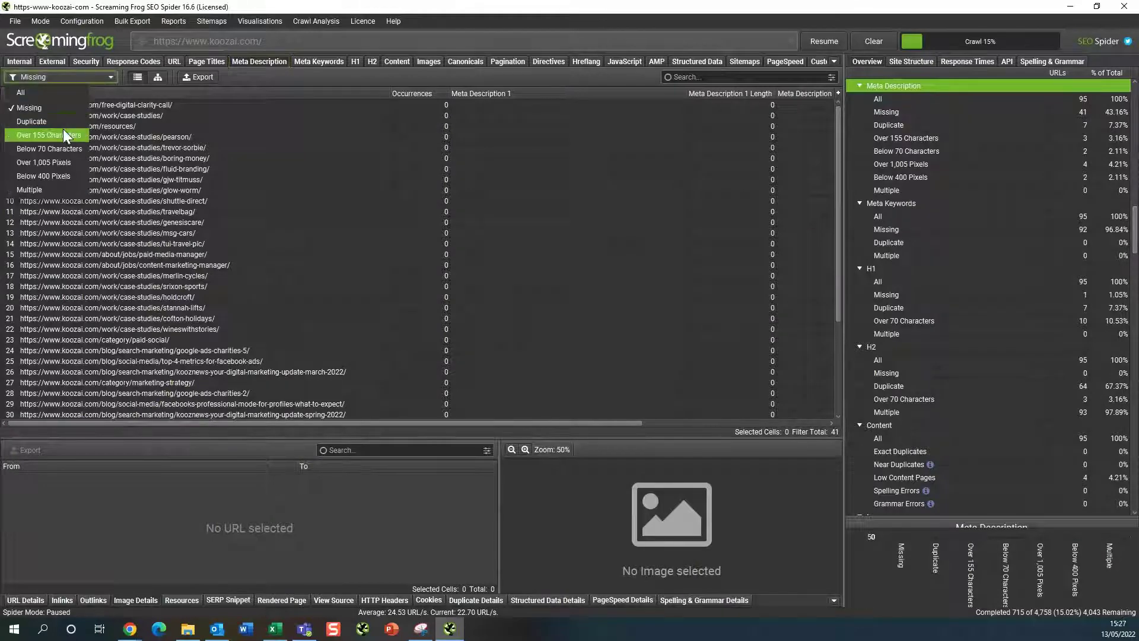
mouse_move(49, 142)
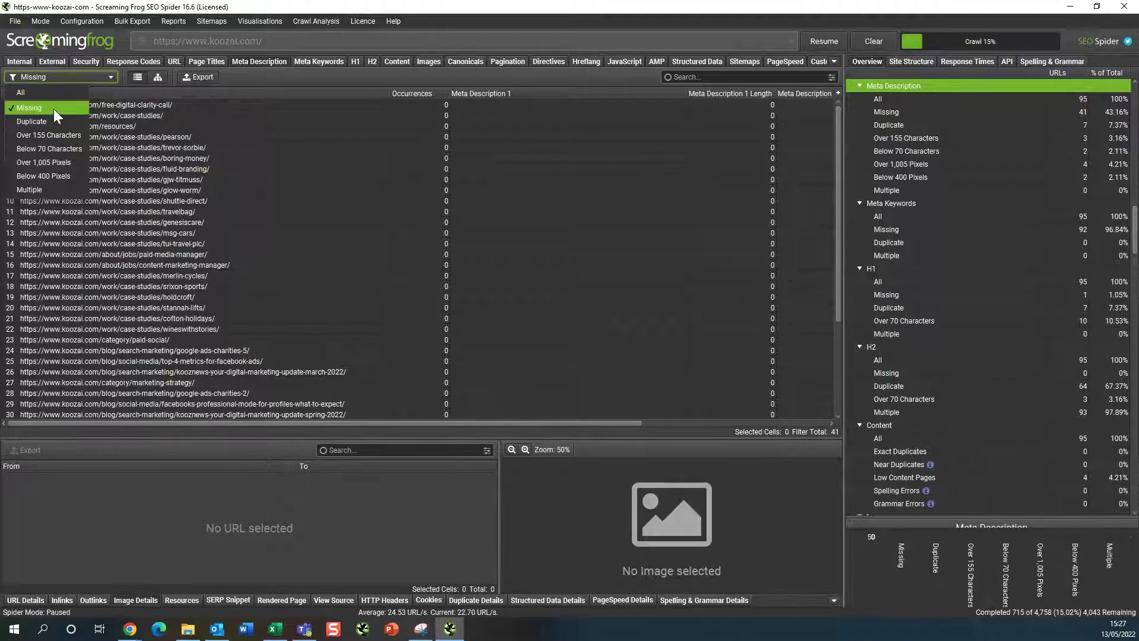
click(29, 107)
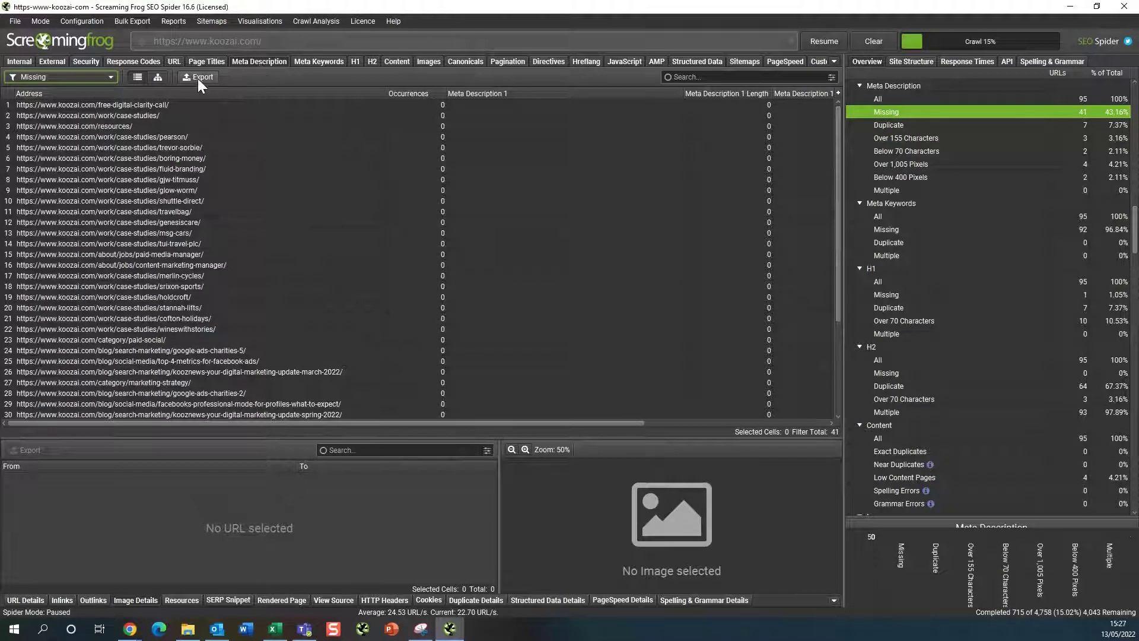
- Export the 41 missing-meta-description URLs as meta_description_missing.xlsx, then view meta keywords for all 95 URLs
click(198, 77)
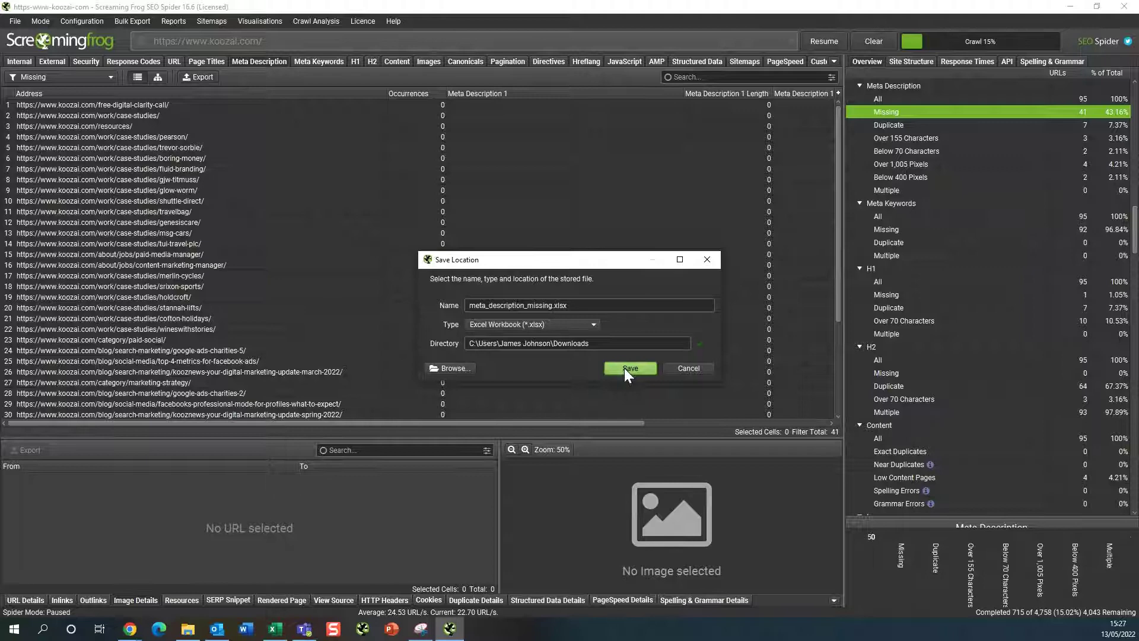
click(629, 369)
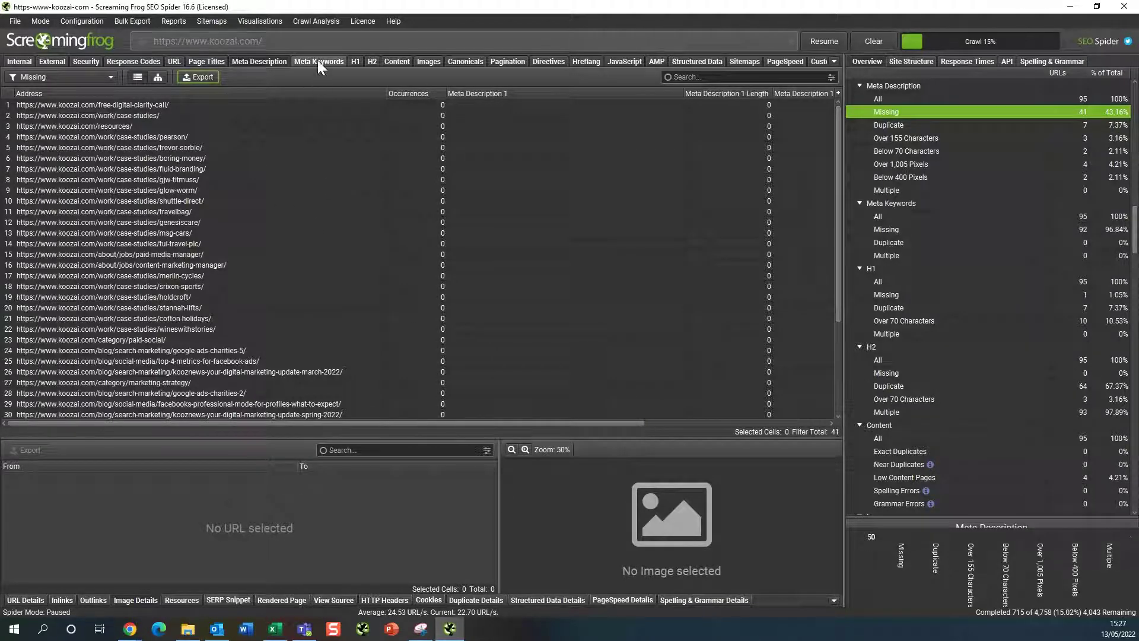
click(318, 61)
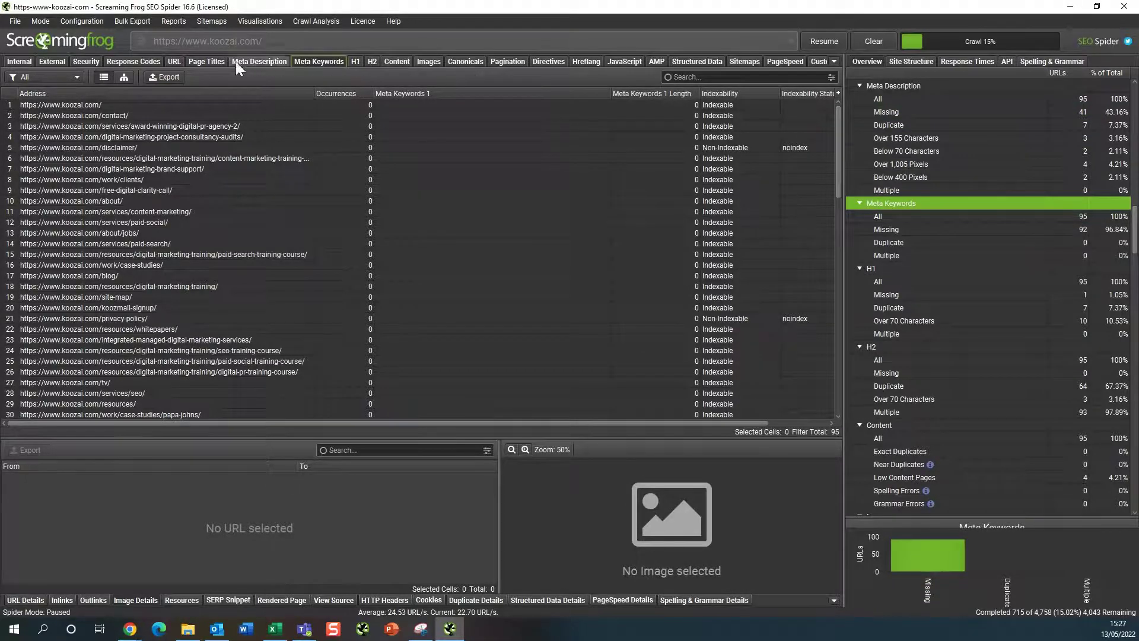
- Filter page titles to Missing (none), then Duplicate (92 URLs), and start exporting the list
click(206, 61)
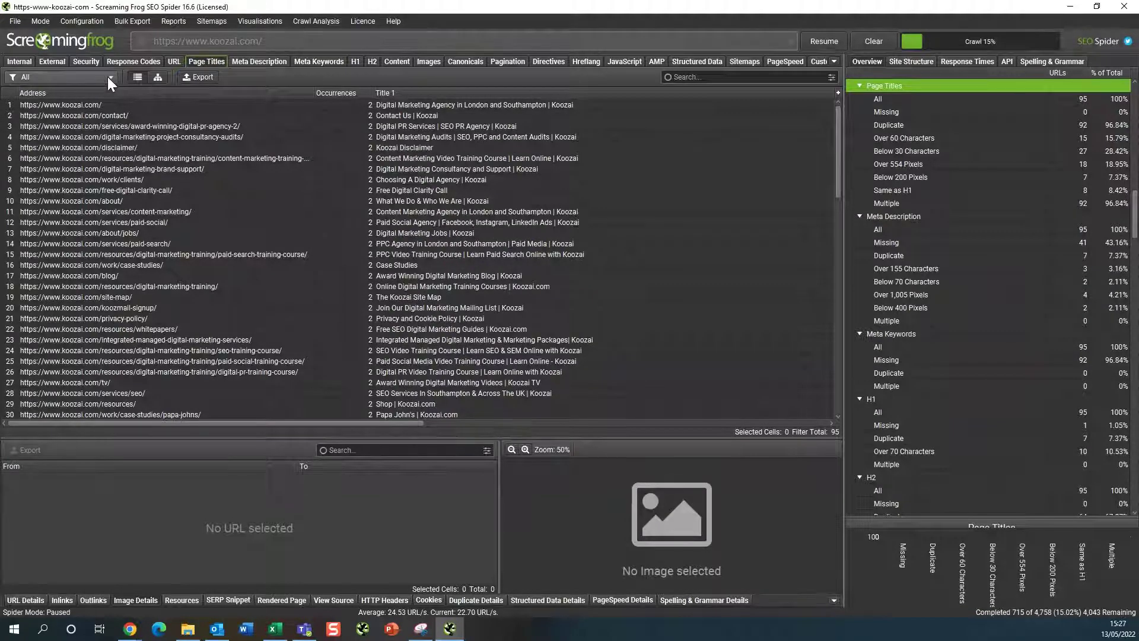
click(107, 77)
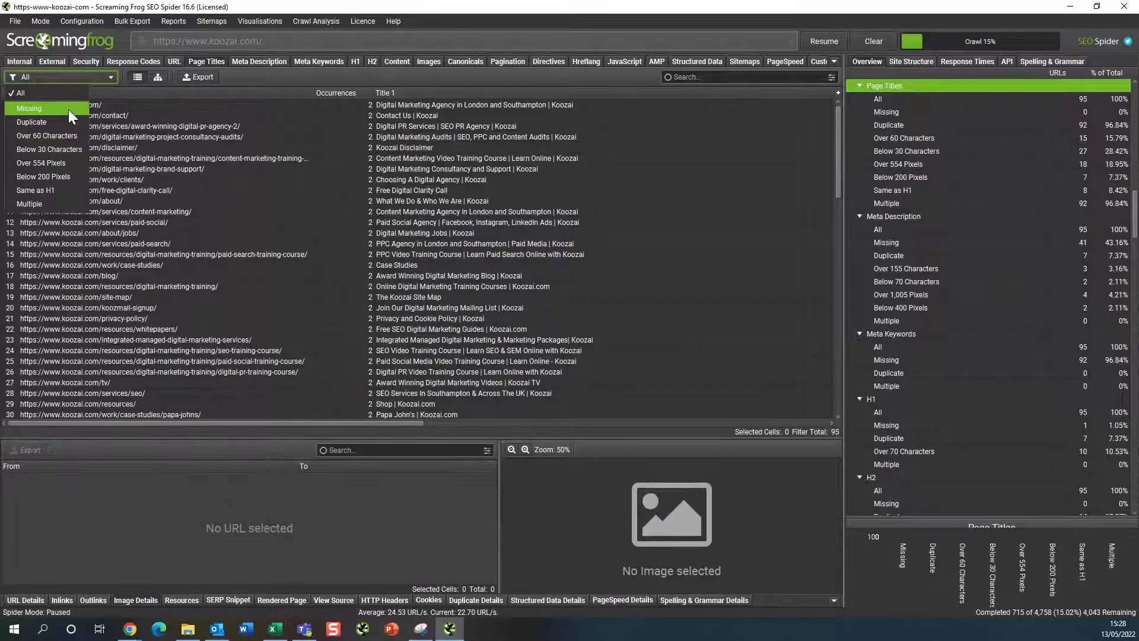
click(29, 107)
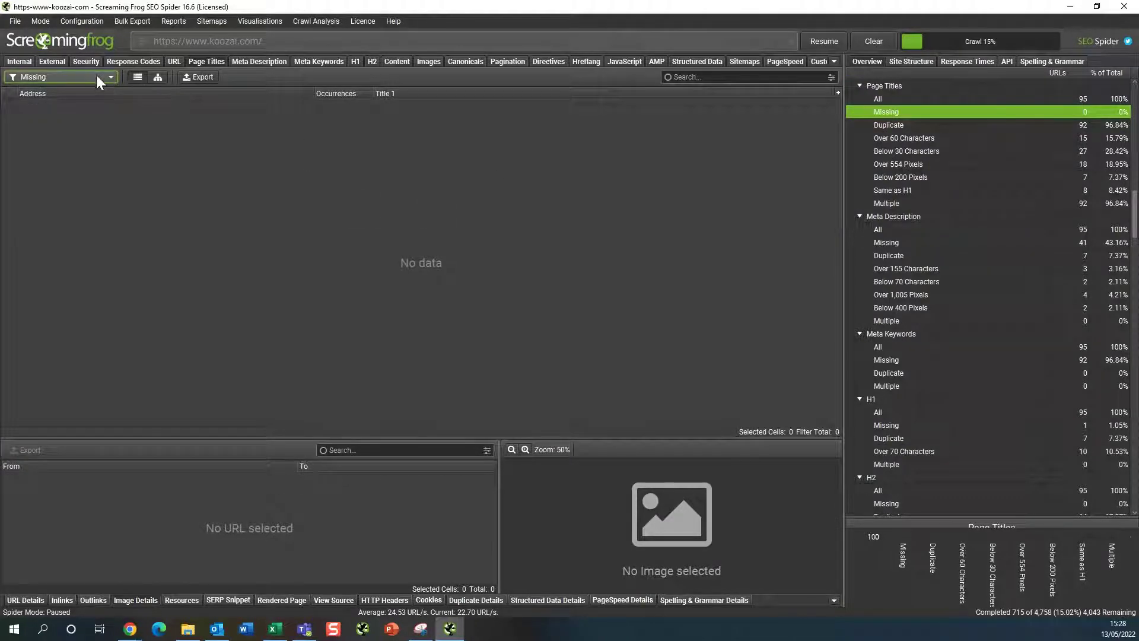
click(887, 124)
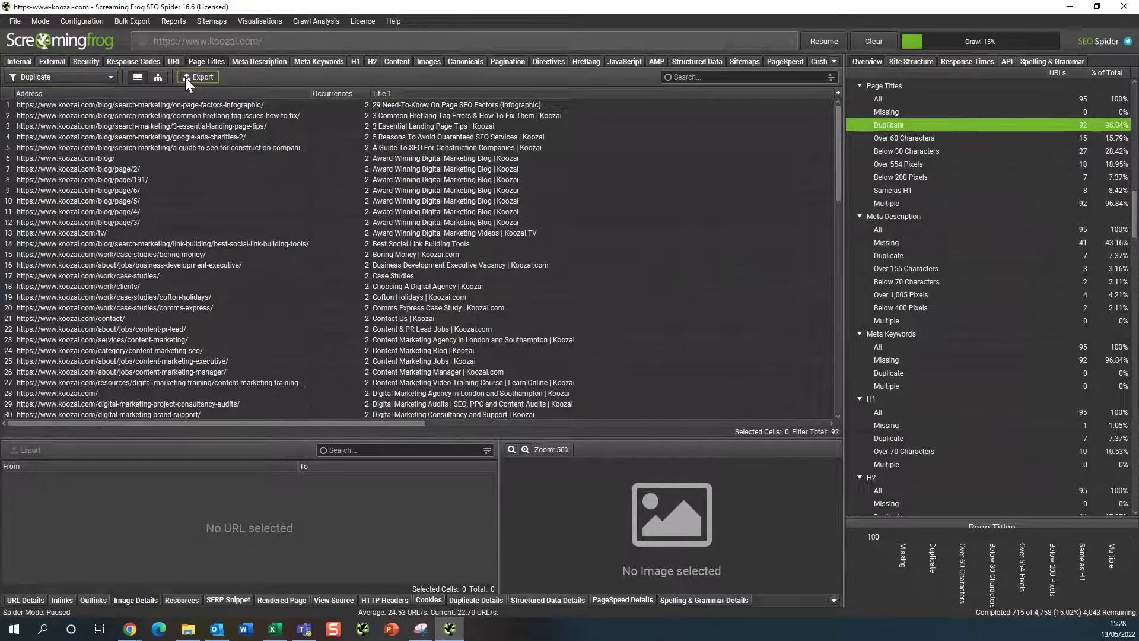
click(203, 77)
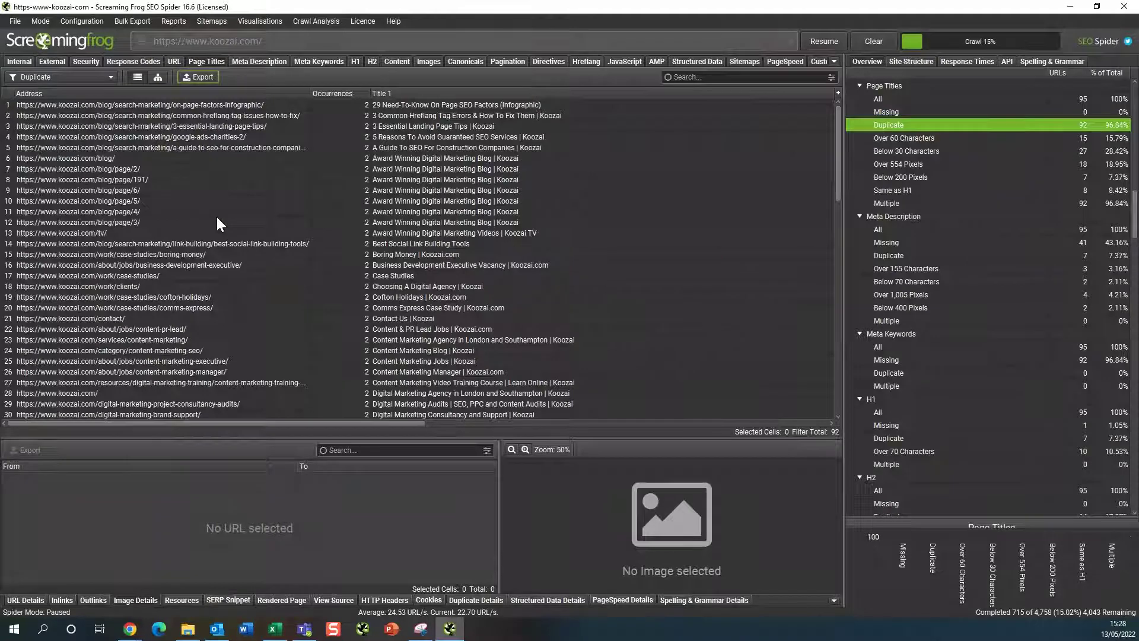
mouse_move(690, 141)
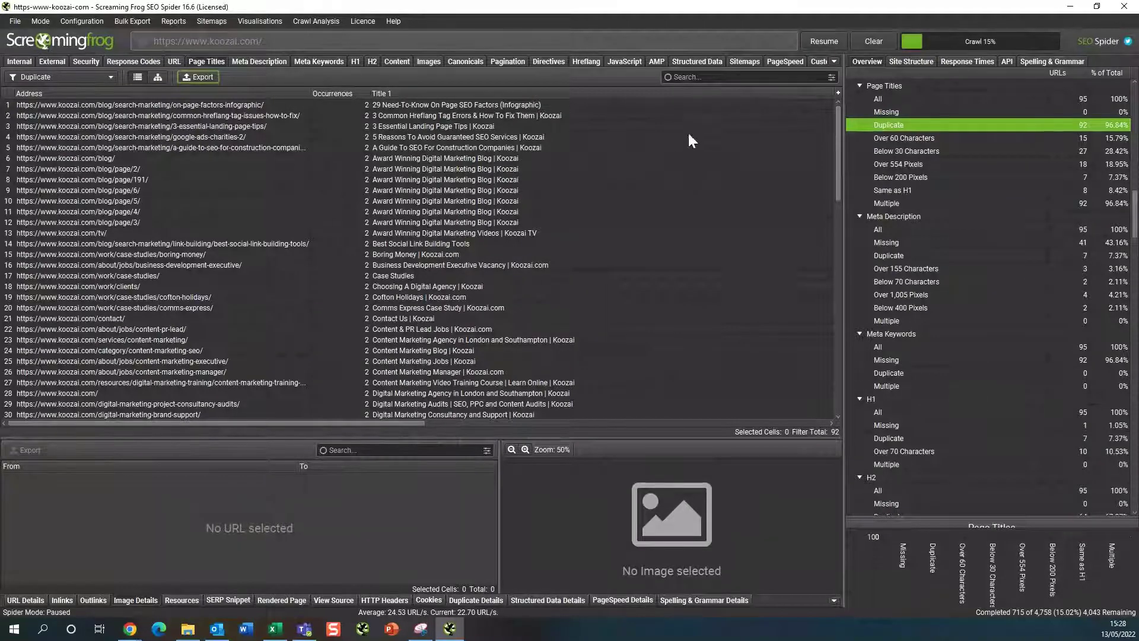